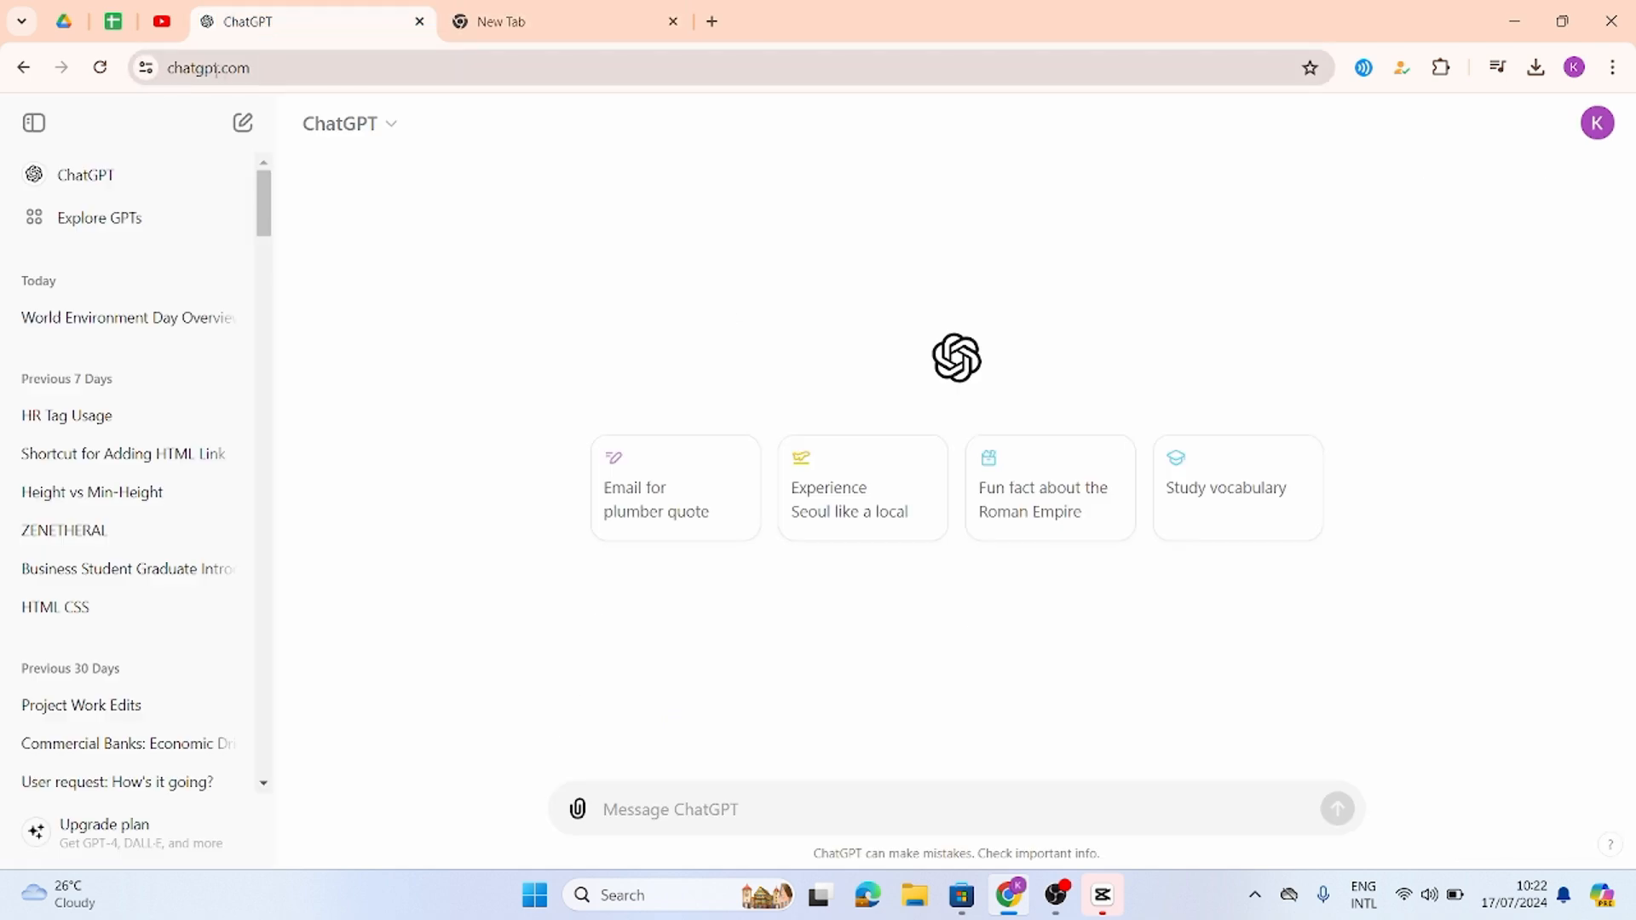
{"action": "mouse_move", "coordinate": [364, 520]}
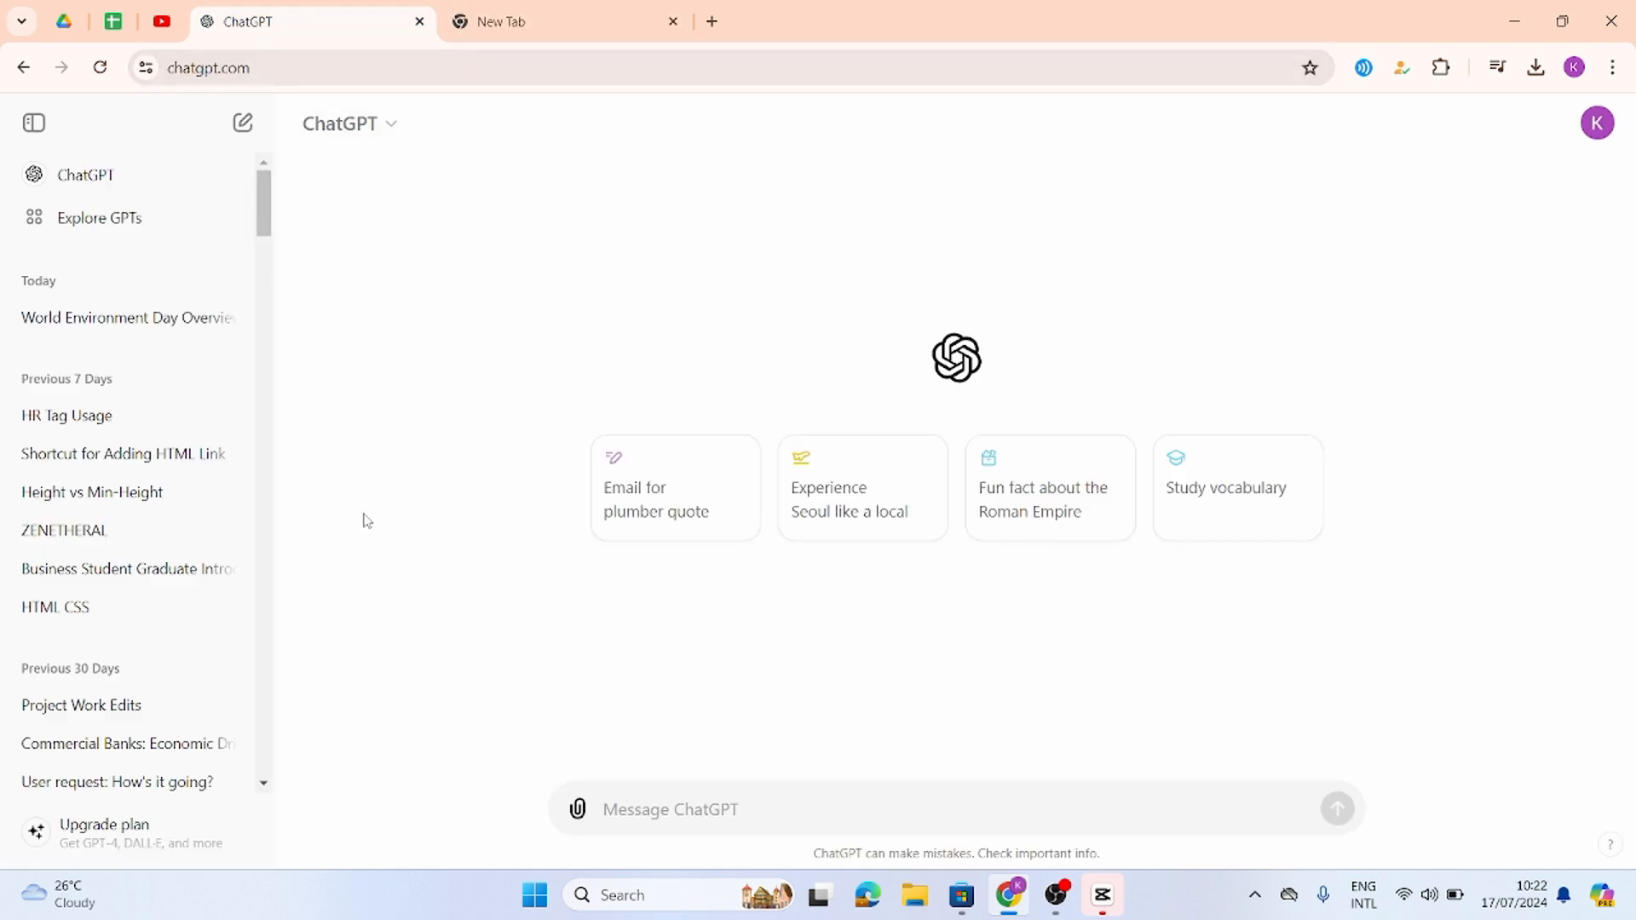
{"action": "mouse_move", "coordinate": [316, 604]}
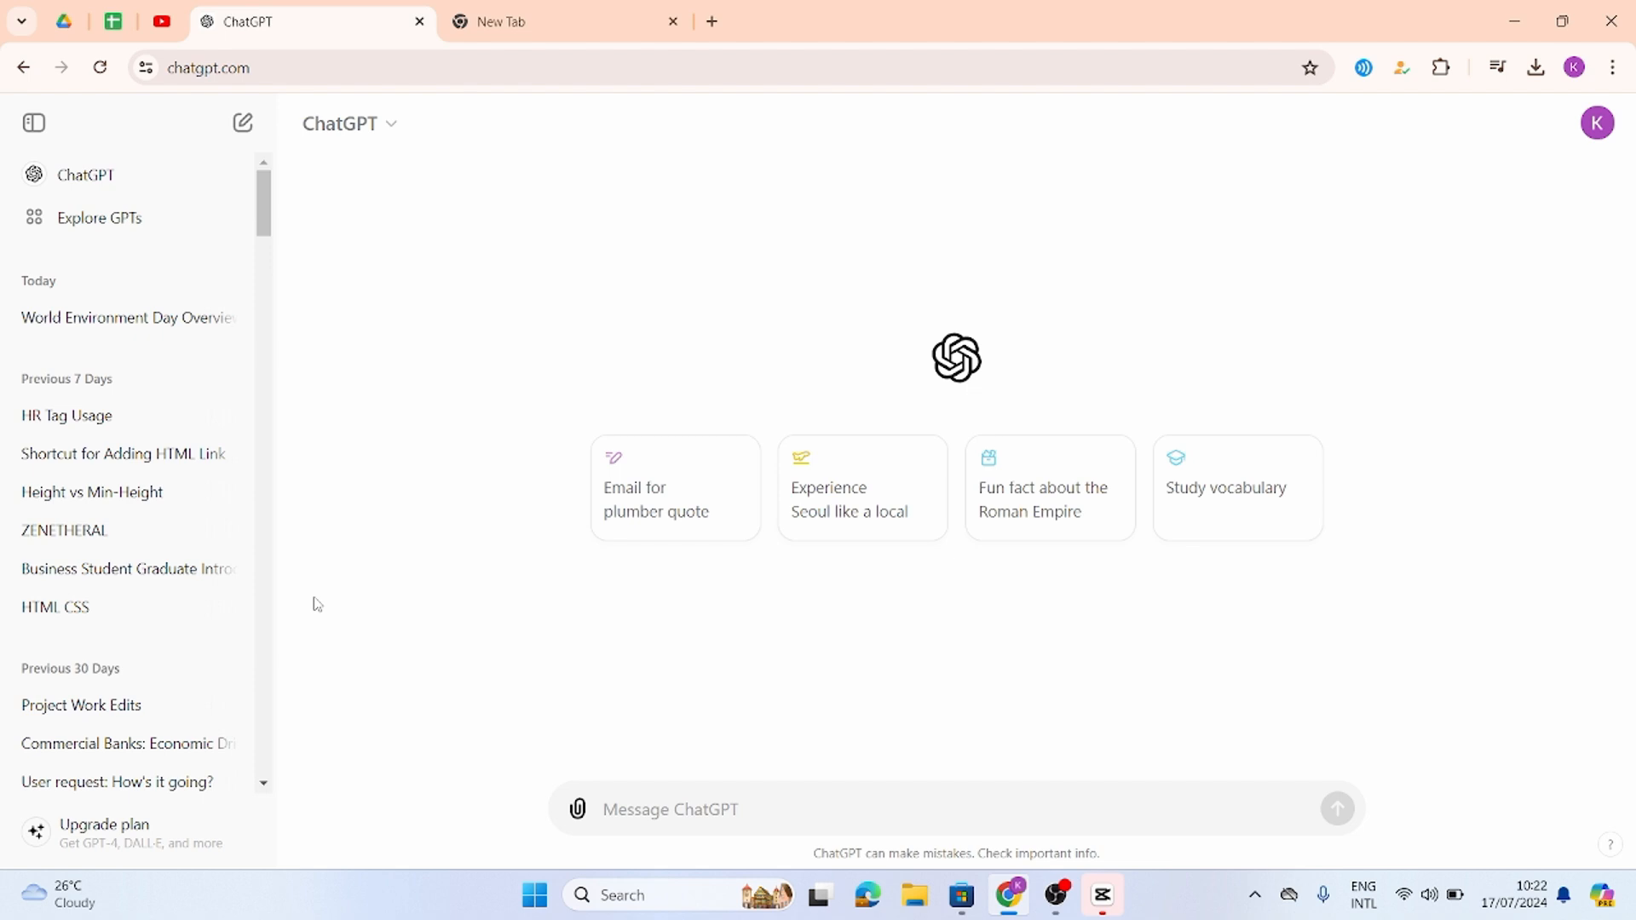
{"action": "mouse_move", "coordinate": [576, 405]}
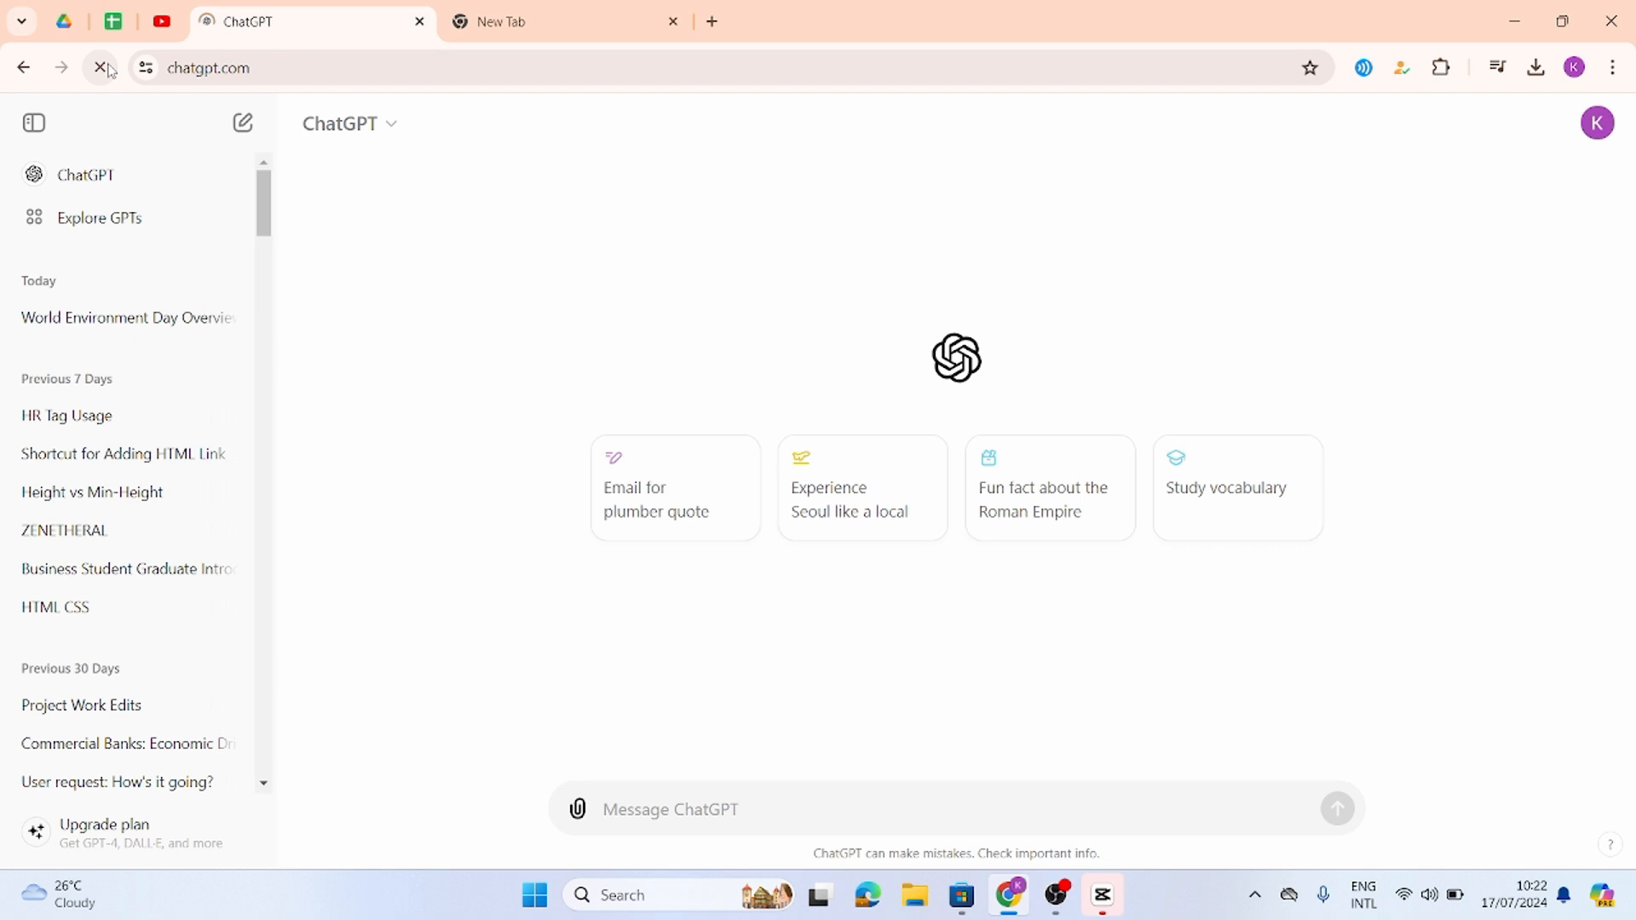
- Reload ChatGPT so the conversation sidebar shows, then switch to the New Tab page
{"action": "left_click", "coordinate": [100, 66]}
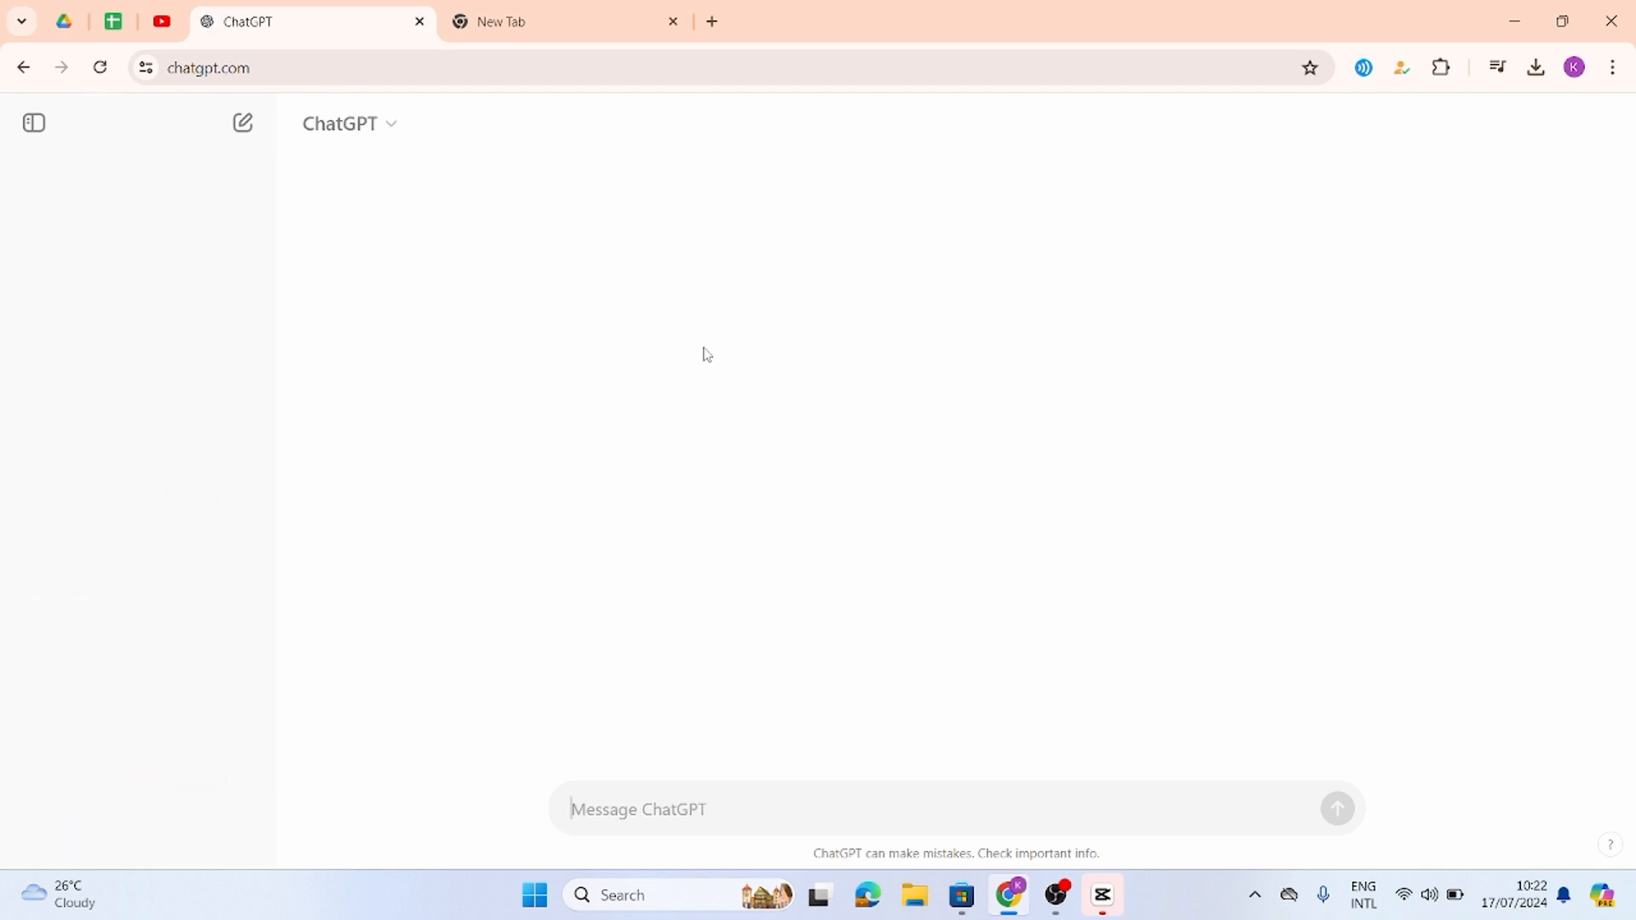
{"action": "left_click", "coordinate": [33, 123]}
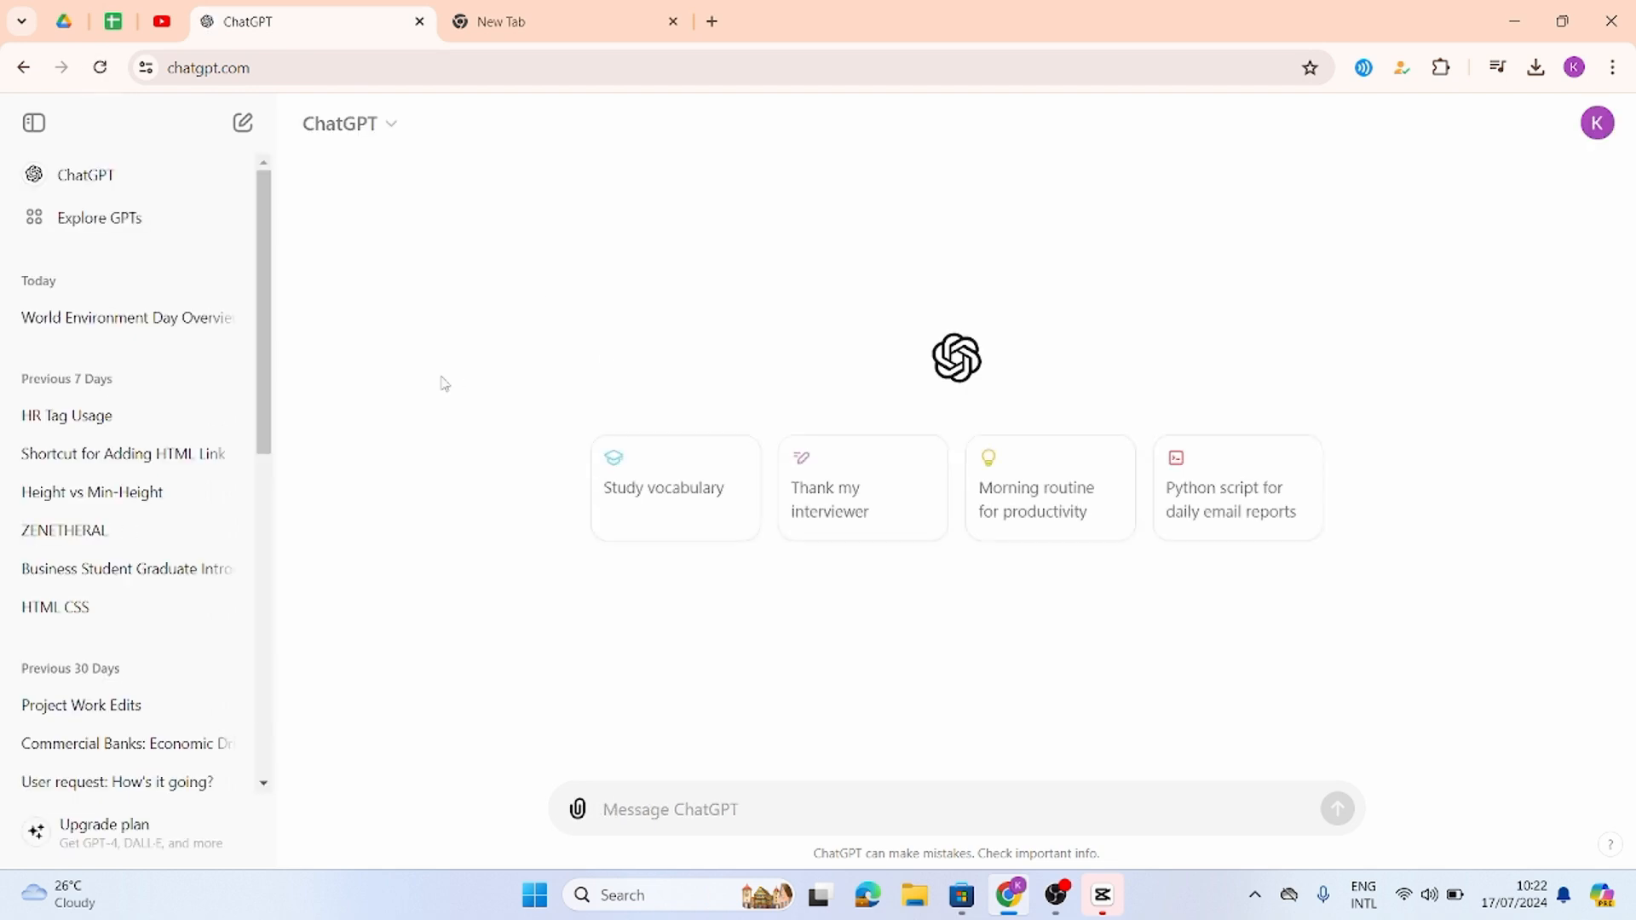
{"action": "mouse_move", "coordinate": [312, 395]}
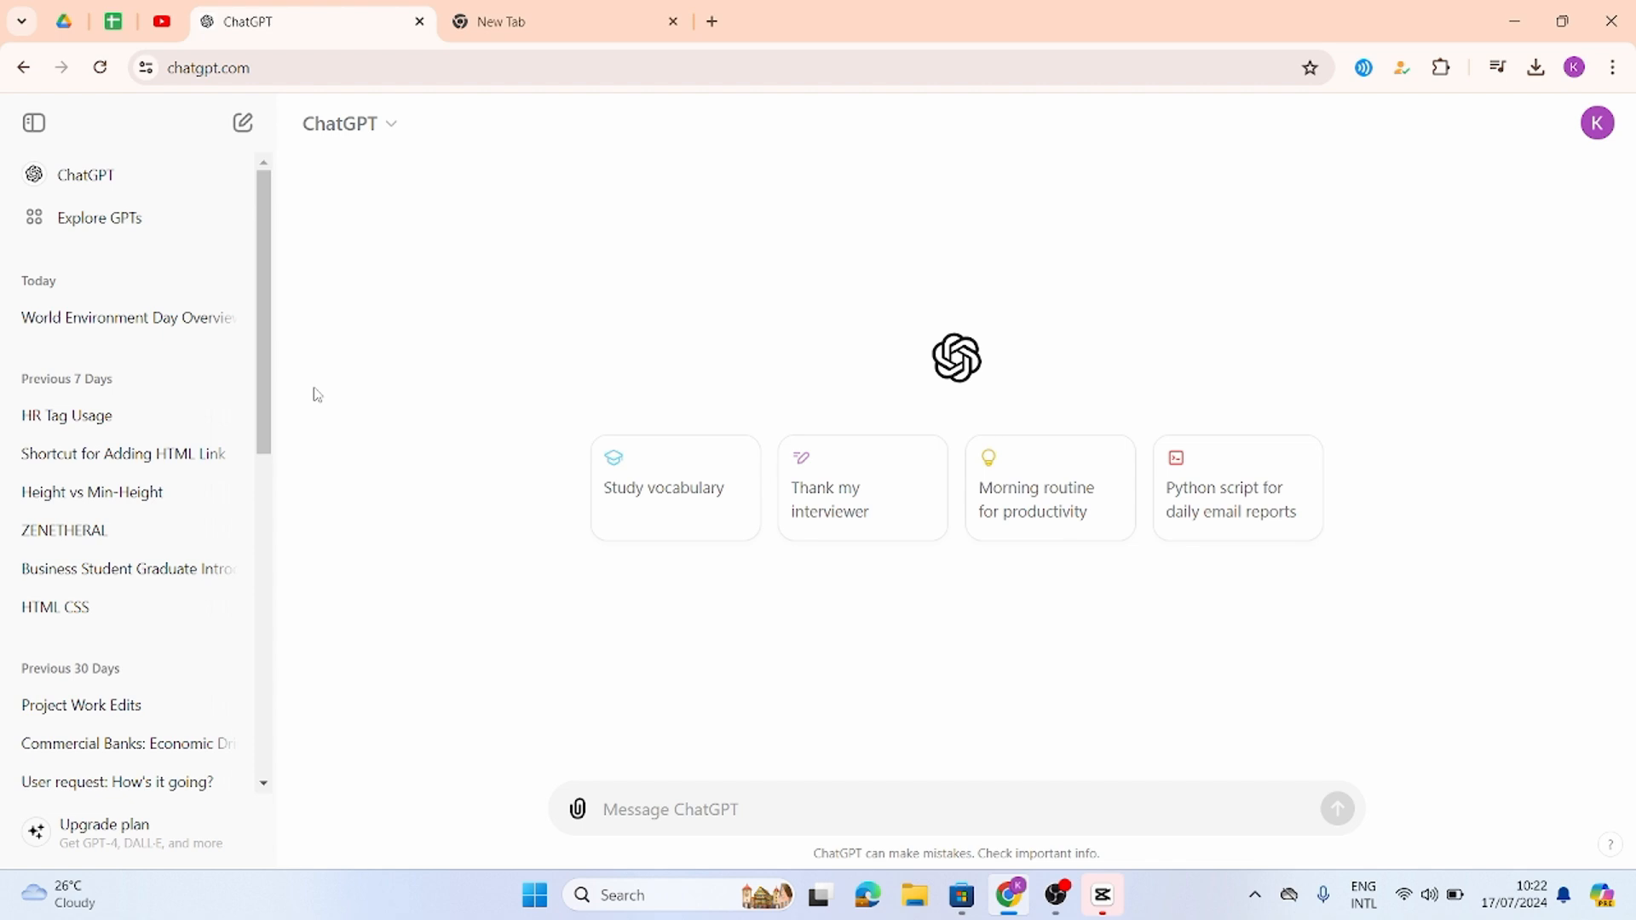
{"action": "mouse_move", "coordinate": [501, 469]}
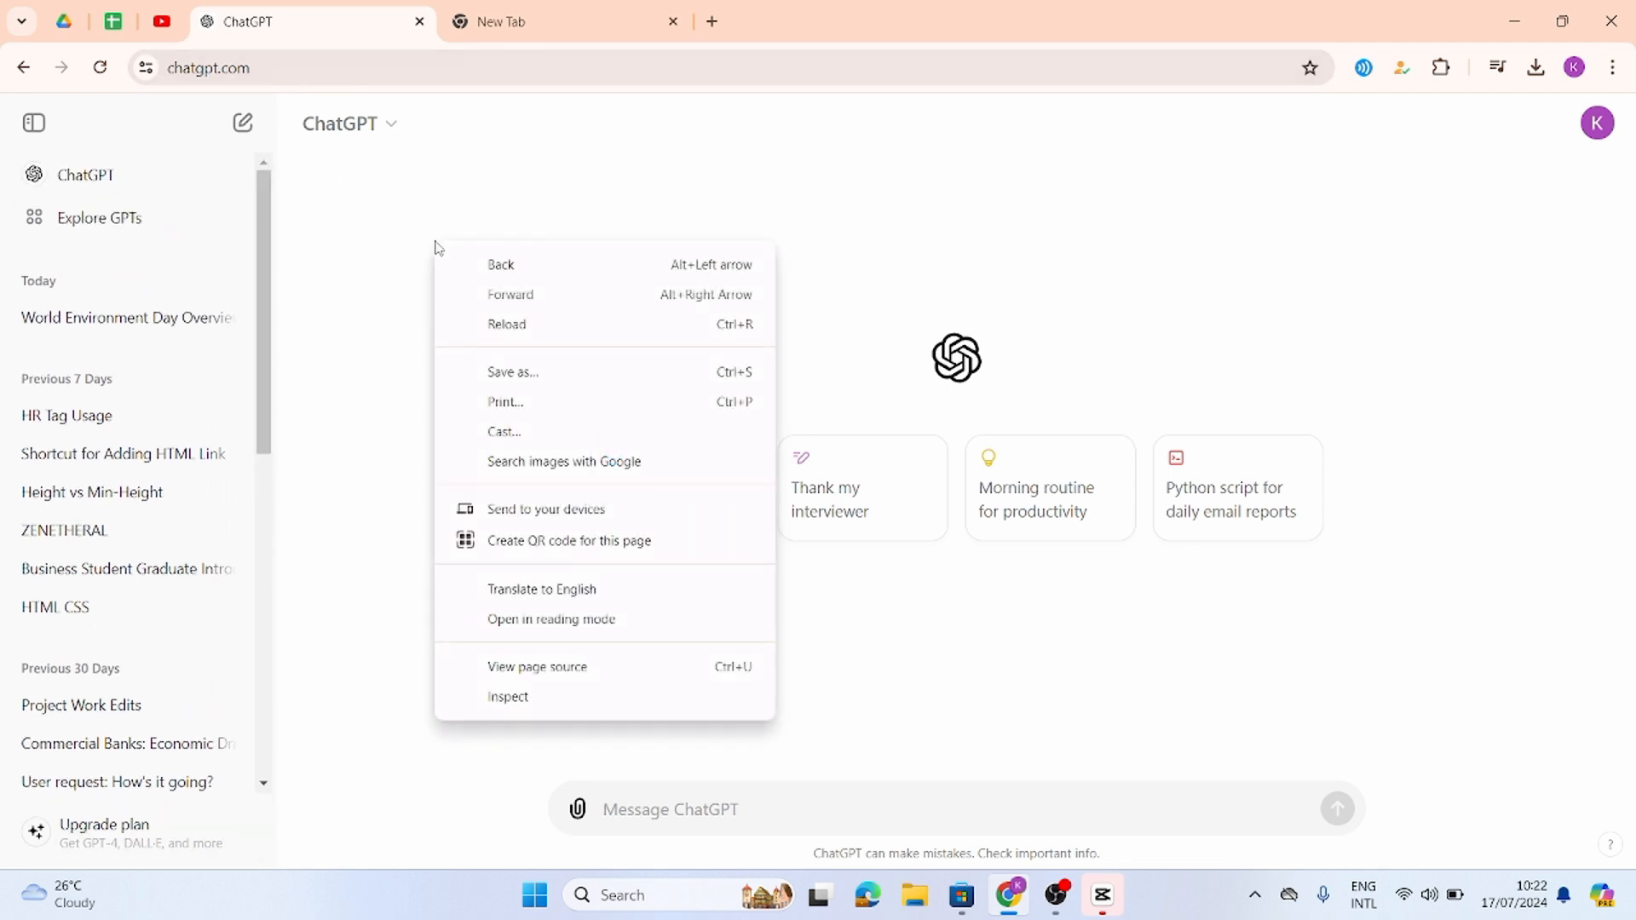
{"action": "left_click", "coordinate": [564, 21]}
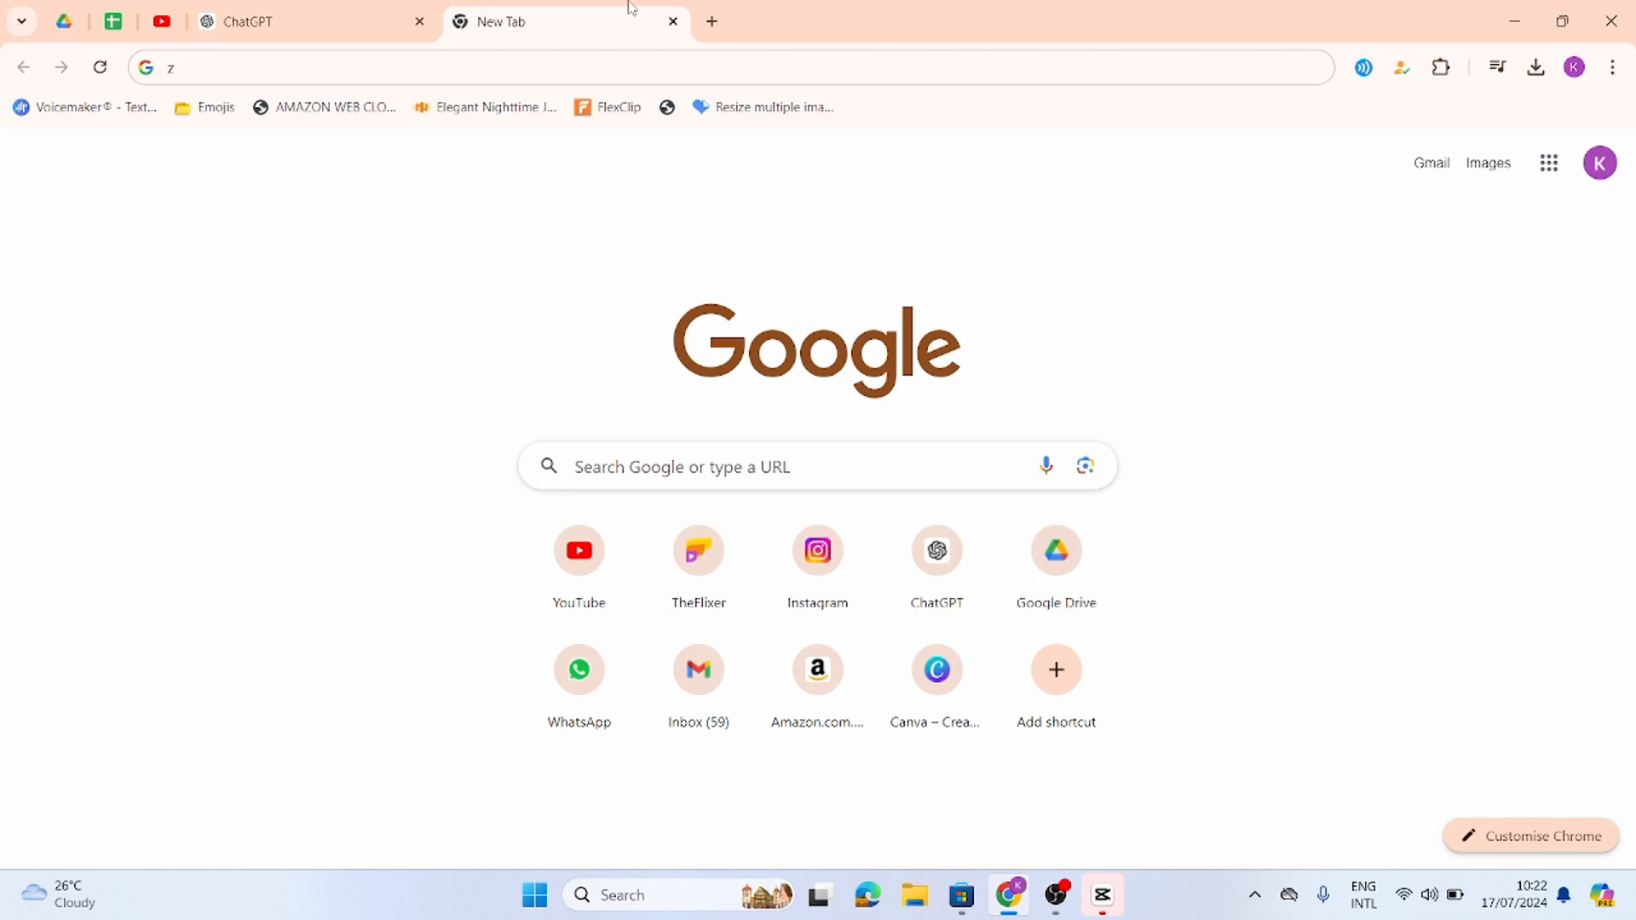